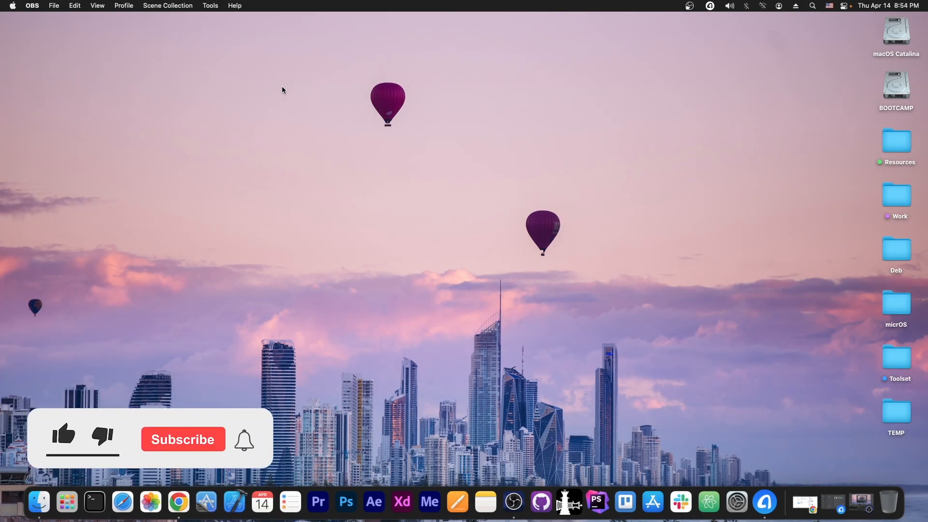
# Step: Launch AnyTrans from the Dock and view its Device Manager for the connected iPod touch
pyautogui.click(63, 435)
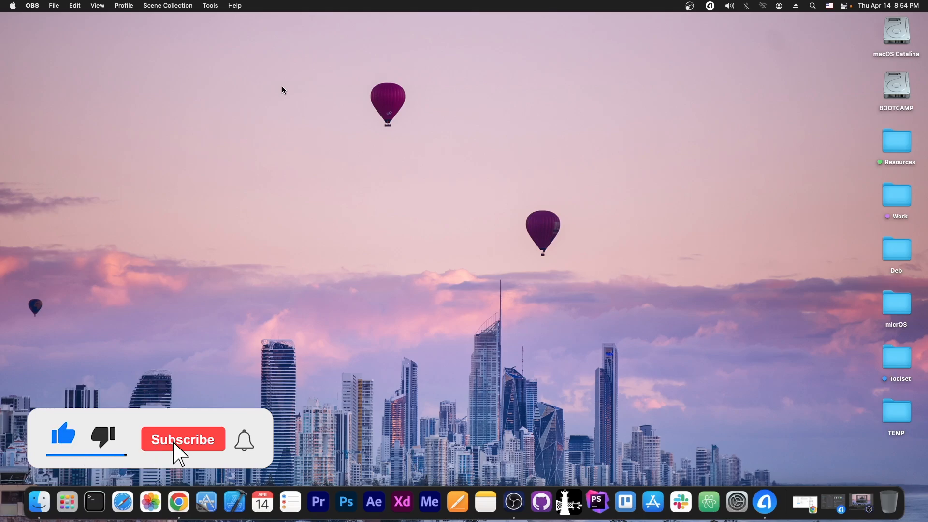
pyautogui.click(183, 440)
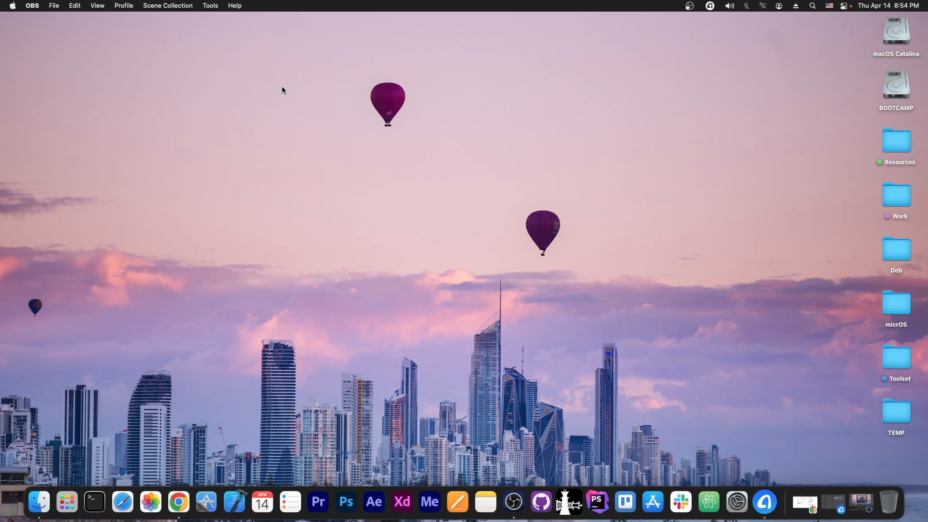
pyautogui.moveTo(300, 78)
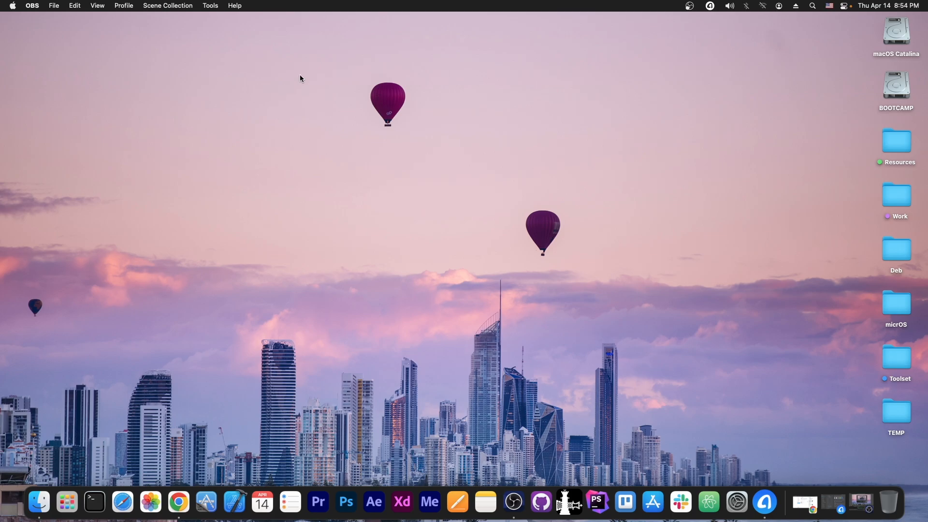
pyautogui.click(789, 504)
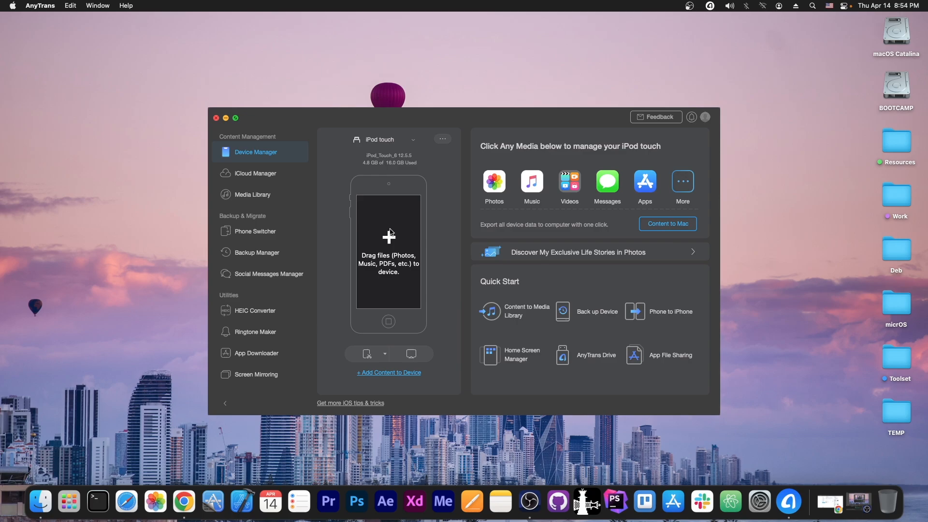
pyautogui.moveTo(253, 194)
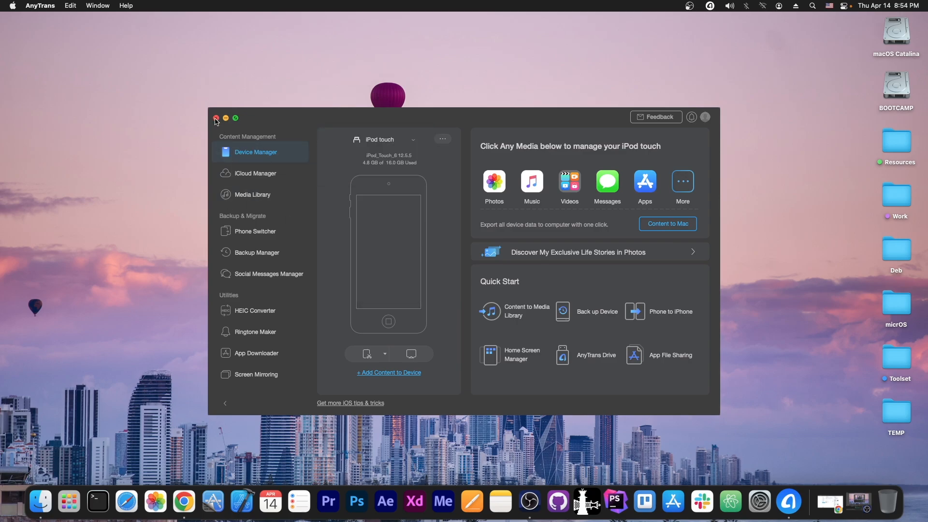
# Step: Close AnyTrans and open Ian Beer's CVE-2021-1782 vouchers tweet beside the Project Zero Bugs post
pyautogui.click(216, 118)
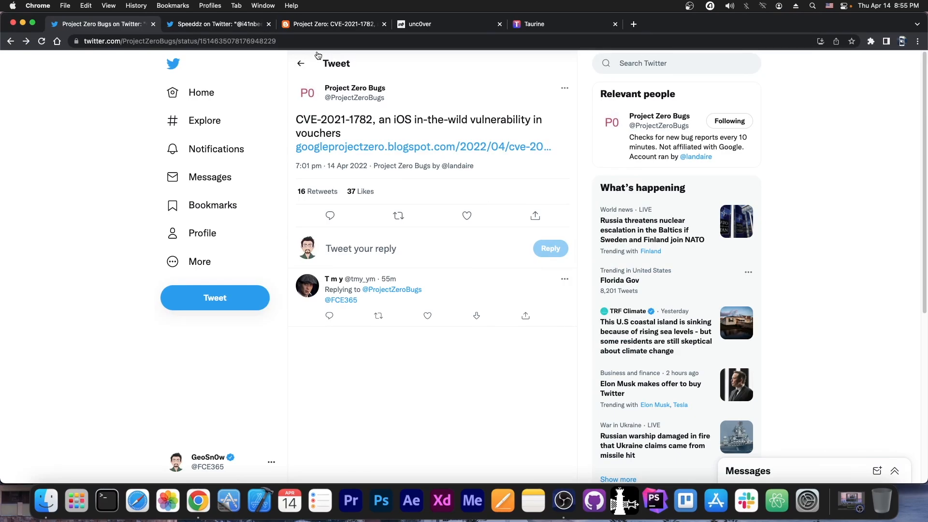
pyautogui.moveTo(316, 124)
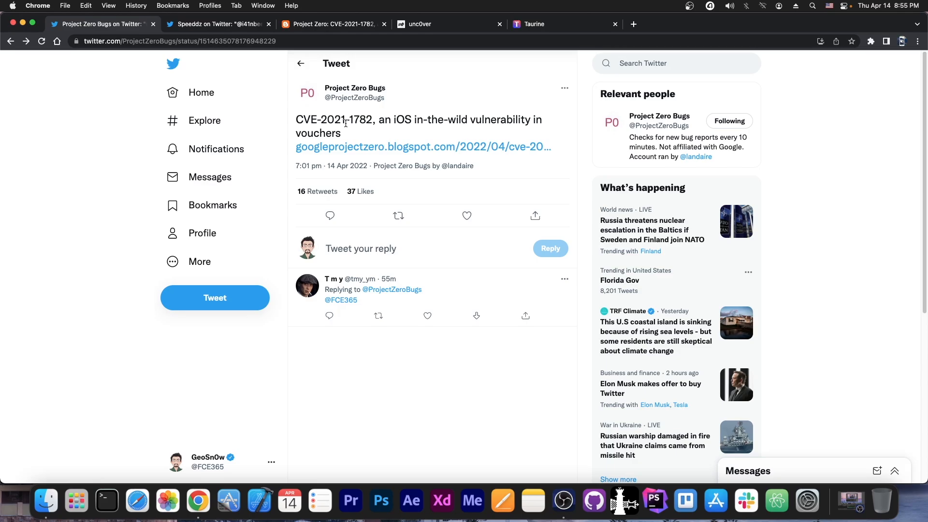
pyautogui.moveTo(247, 52)
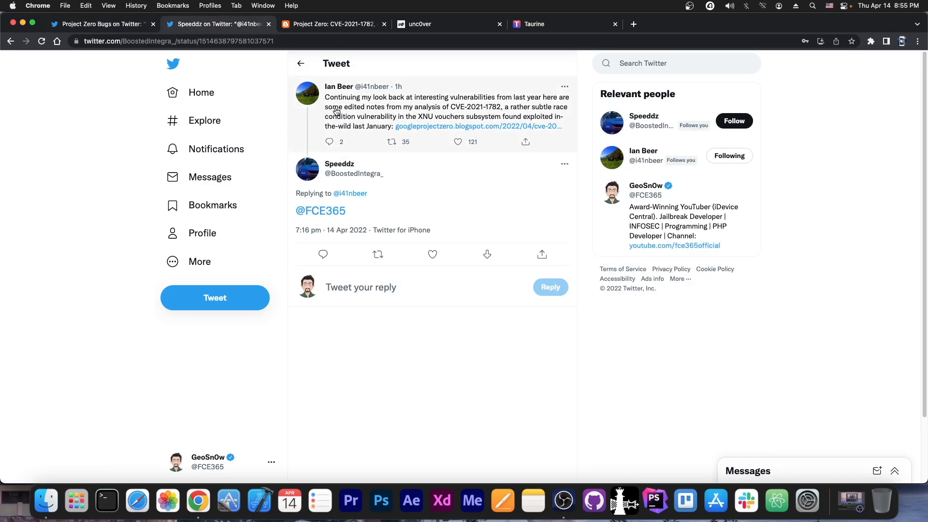
pyautogui.moveTo(338, 95)
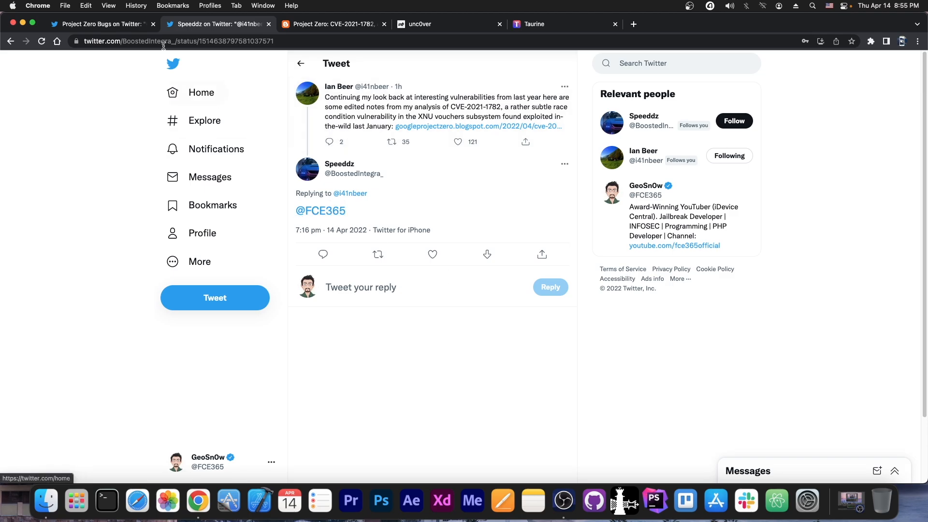
pyautogui.click(101, 24)
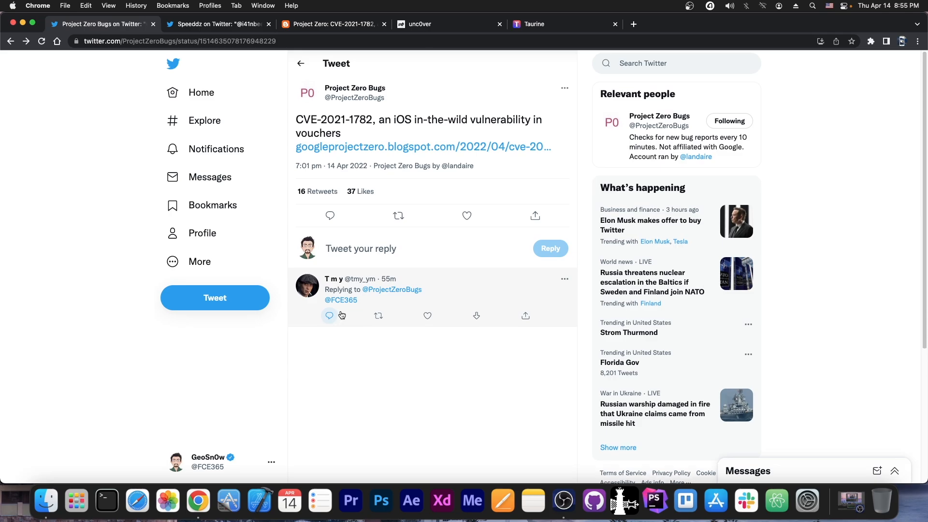
pyautogui.moveTo(355, 98)
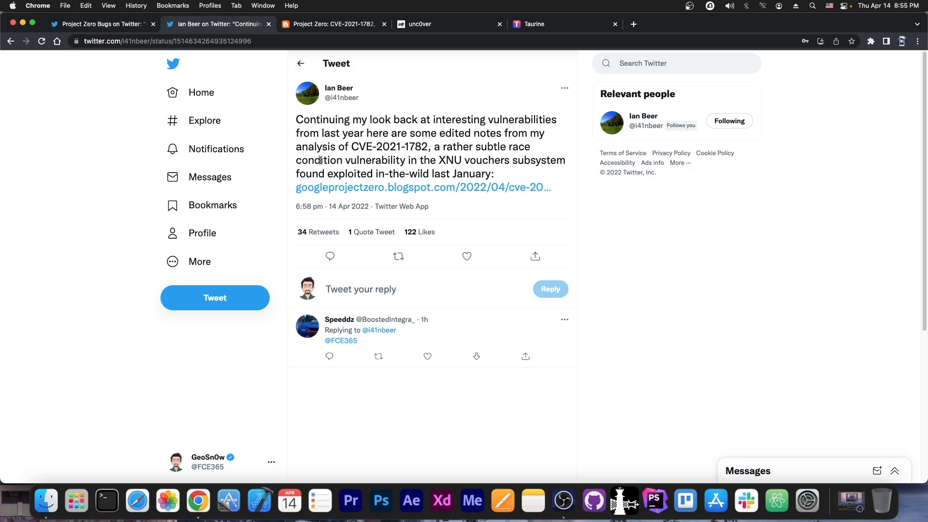
pyautogui.click(467, 256)
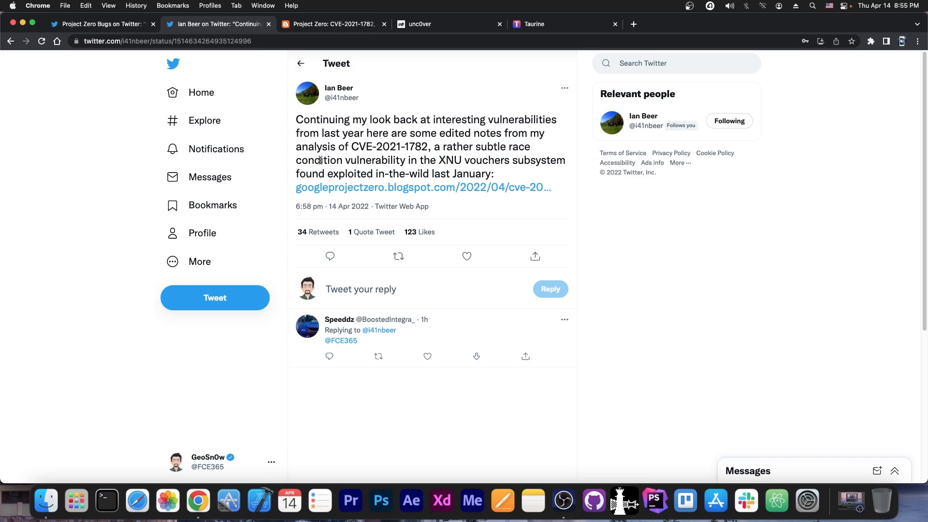
pyautogui.click(398, 256)
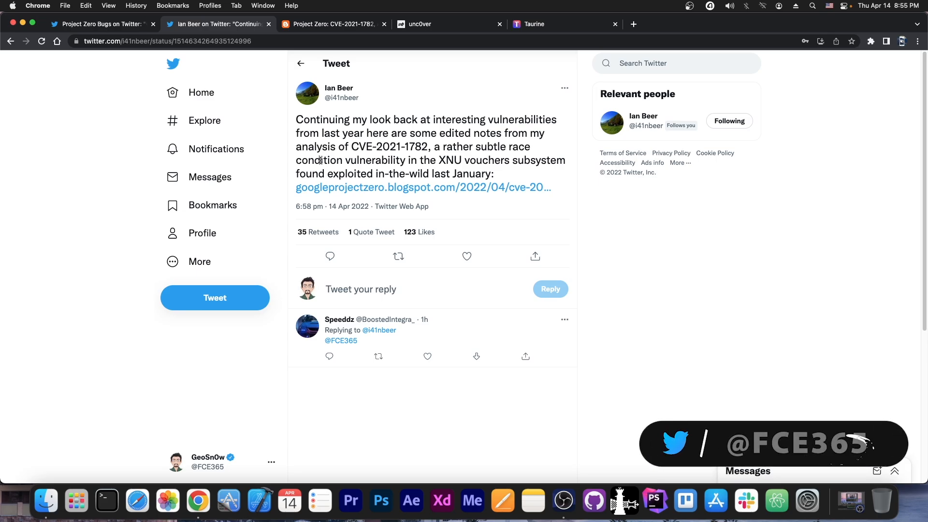
pyautogui.moveTo(405, 374)
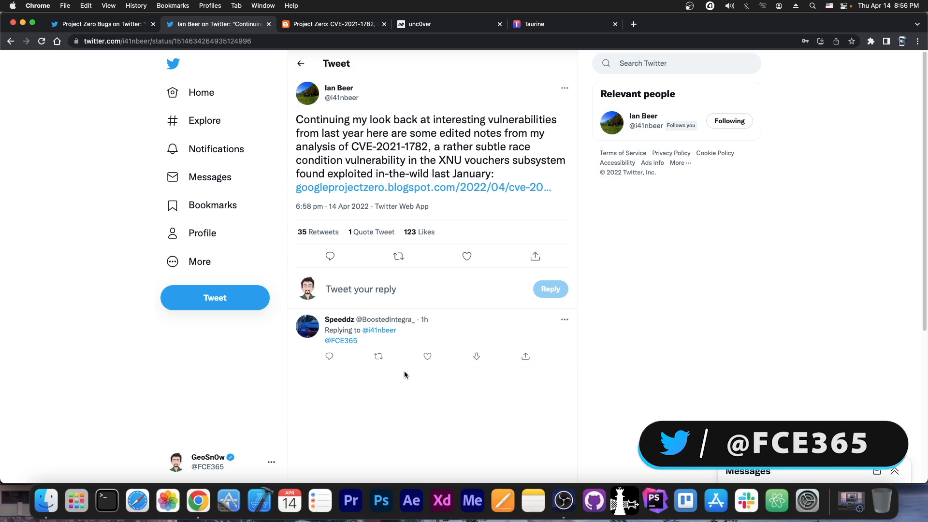
# Step: Skim the opening sections of the Project Zero CVE-2021-1782 vouchers write-up
pyautogui.click(332, 24)
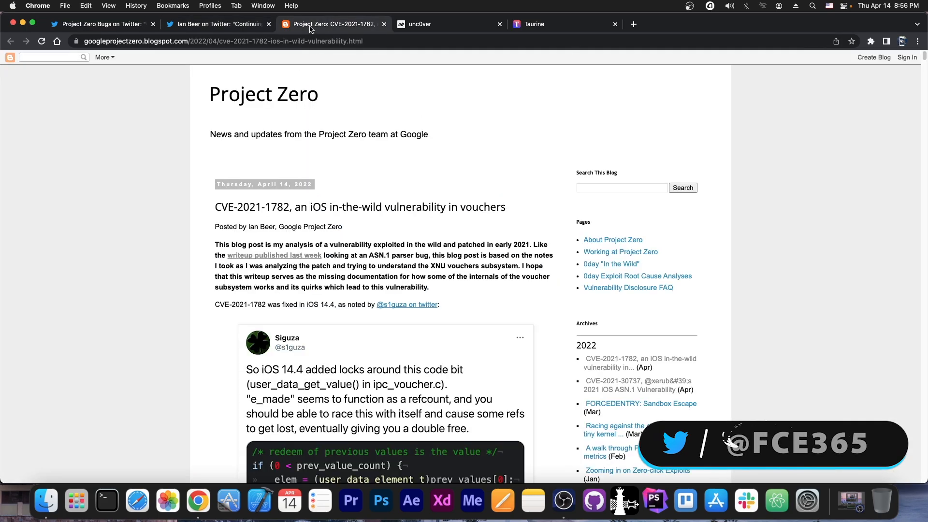
pyautogui.scroll(-3)
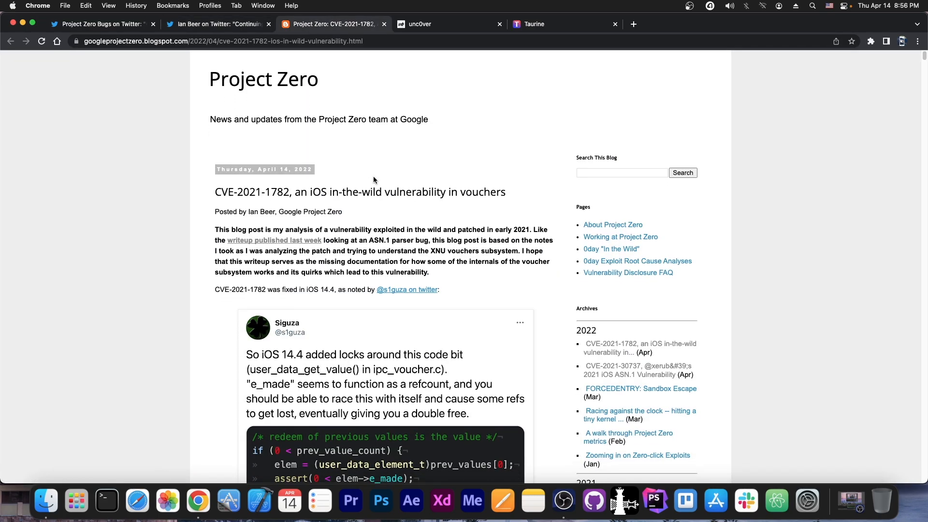
pyautogui.scroll(-3)
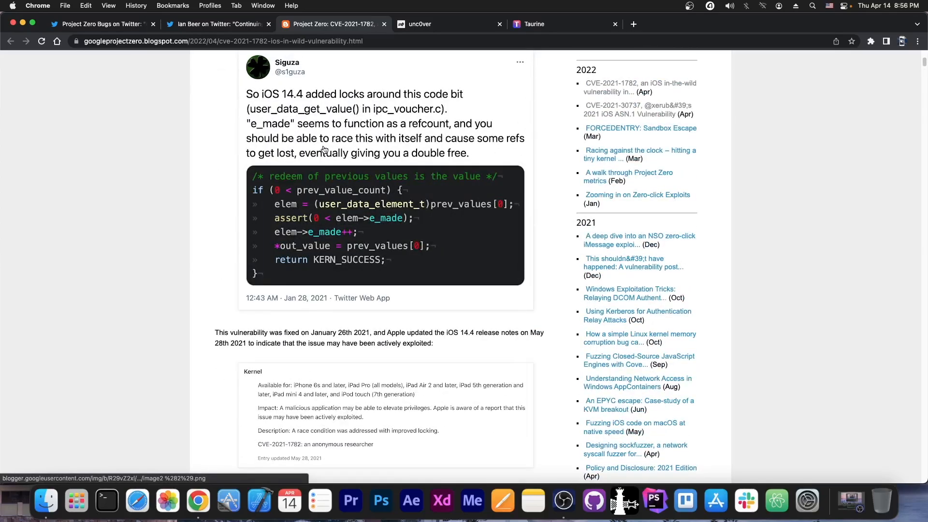
pyautogui.scroll(3)
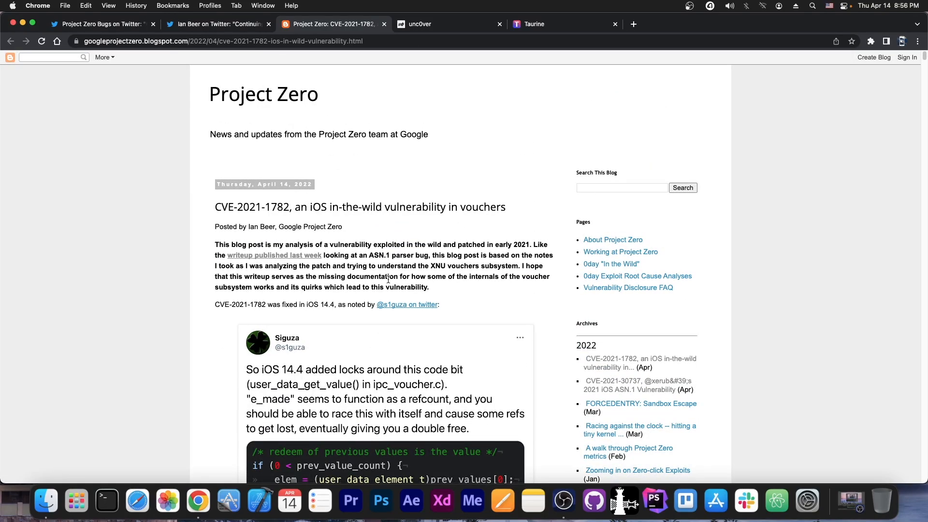
pyautogui.moveTo(313, 304)
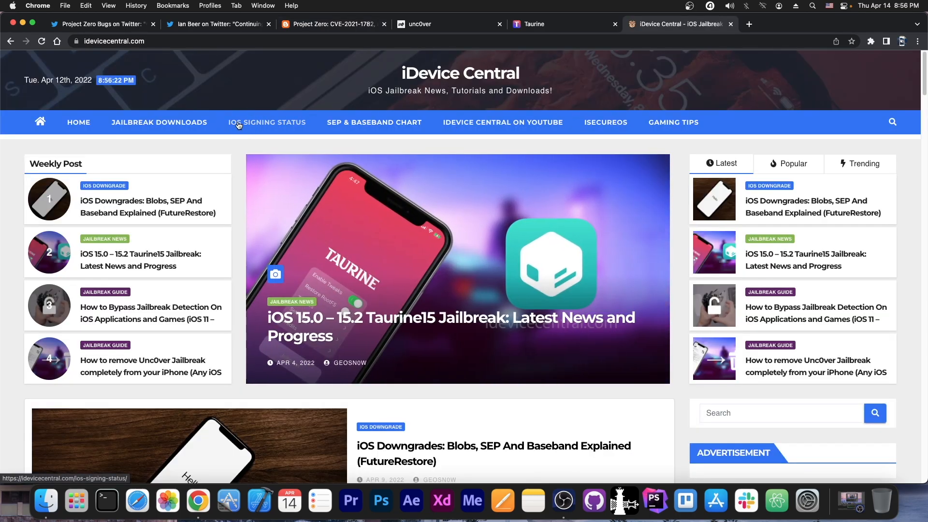
# Step: Check iDevice Central signing status for iPhone XR (iPhone11,8): iOS 15.4.1 and 15.5 beta signed
pyautogui.click(267, 122)
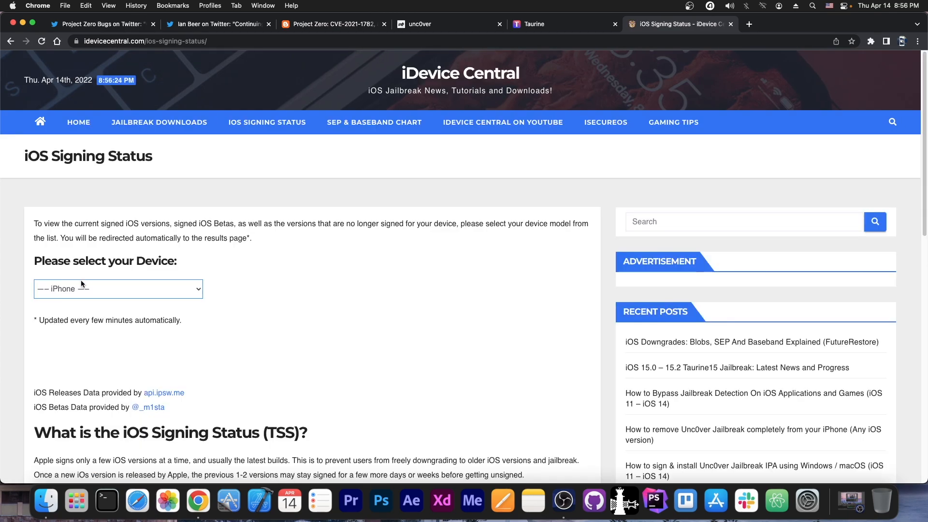
pyautogui.click(118, 289)
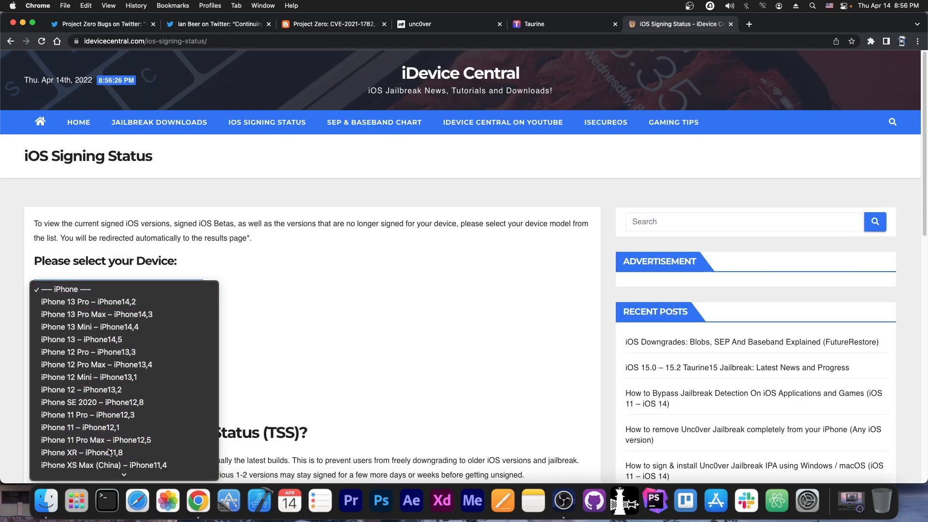
pyautogui.click(104, 466)
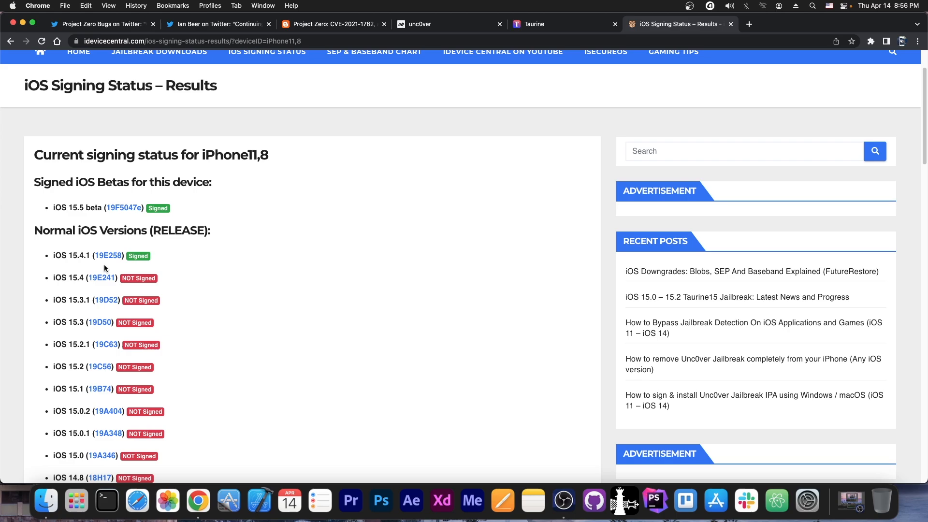
pyautogui.scroll(-3)
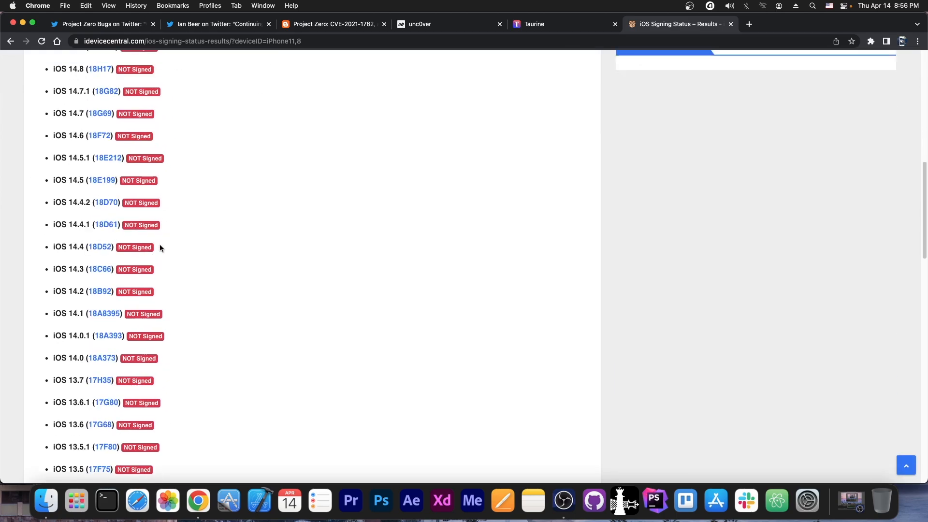
pyautogui.moveTo(180, 258)
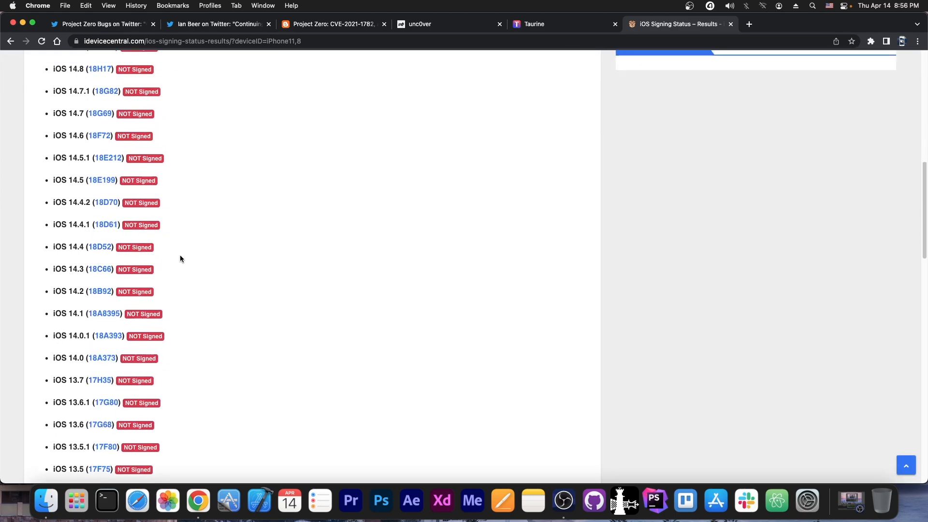
pyautogui.scroll(3)
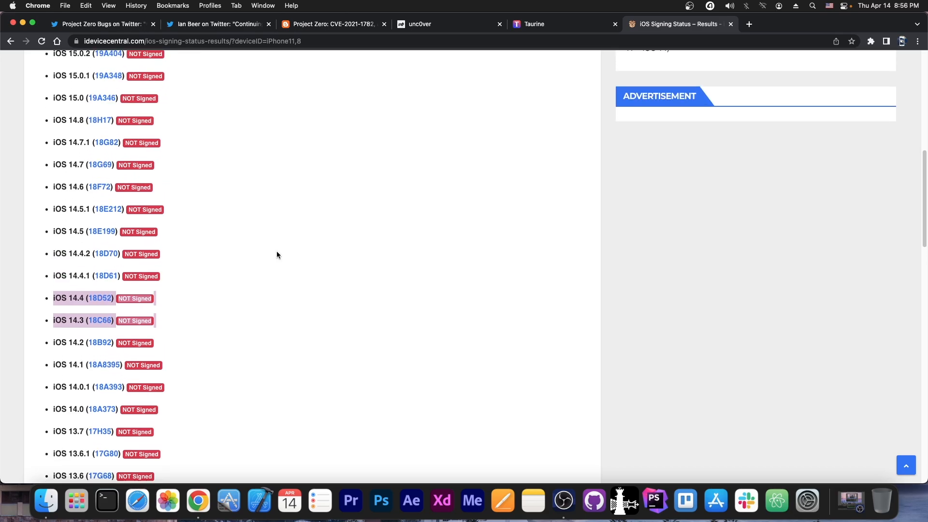
pyautogui.scroll(3)
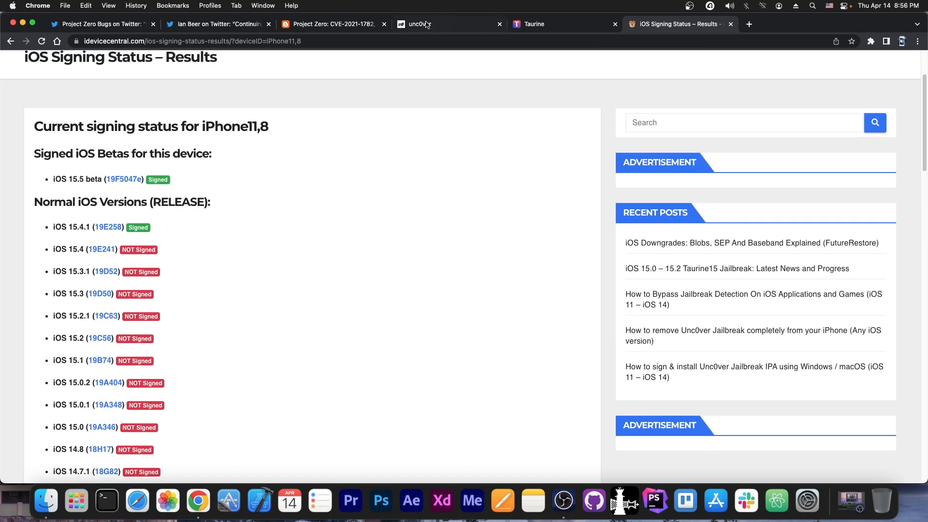
# Step: Glance at the Taurine jailbreak site and return to the Project Zero write-up
pyautogui.click(536, 24)
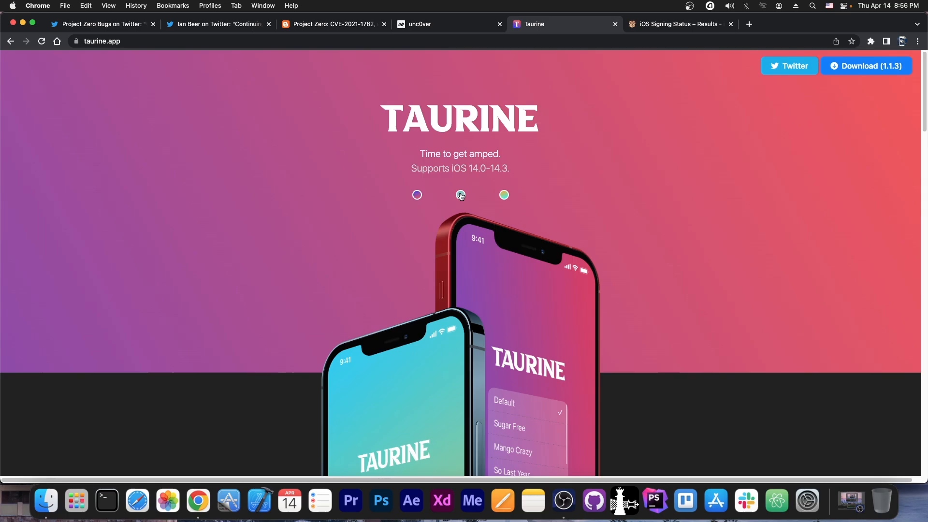
pyautogui.click(332, 24)
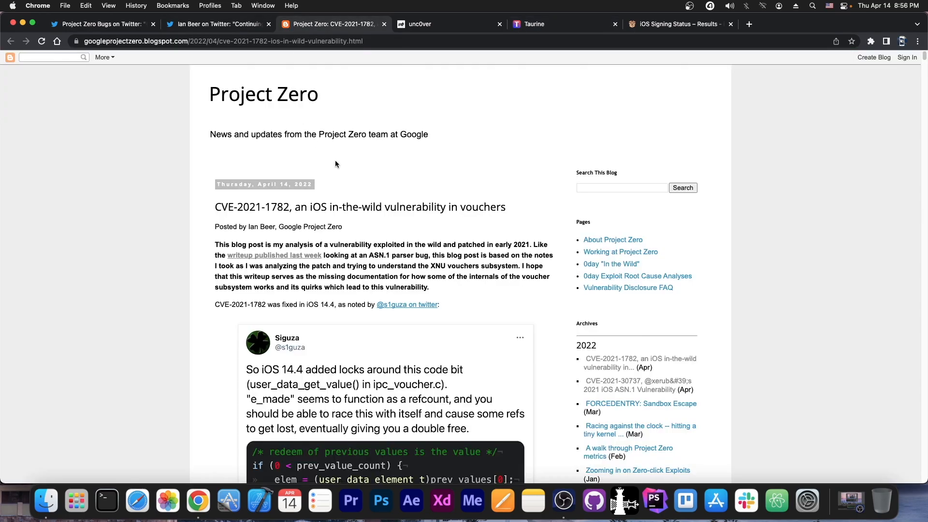
pyautogui.moveTo(73, 231)
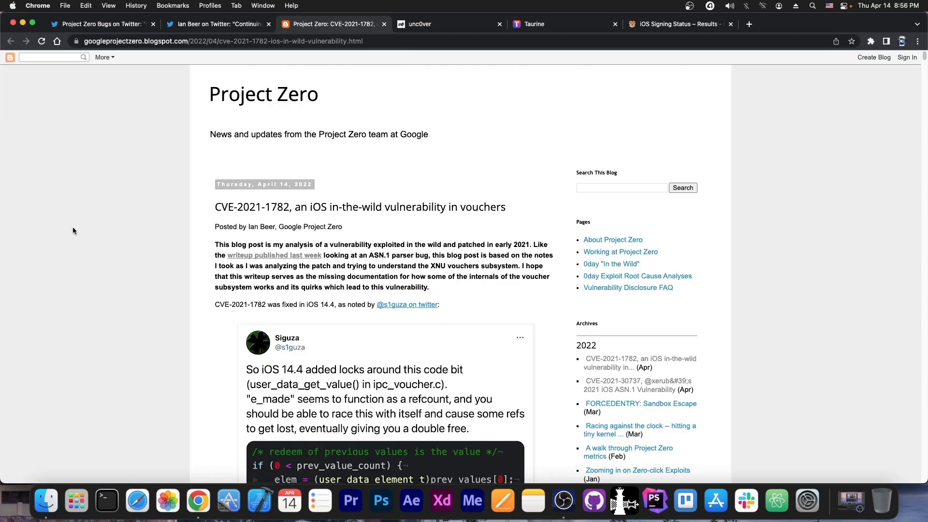
# Step: Read further down the CVE-2021-1782 write-up
pyautogui.scroll(-3)
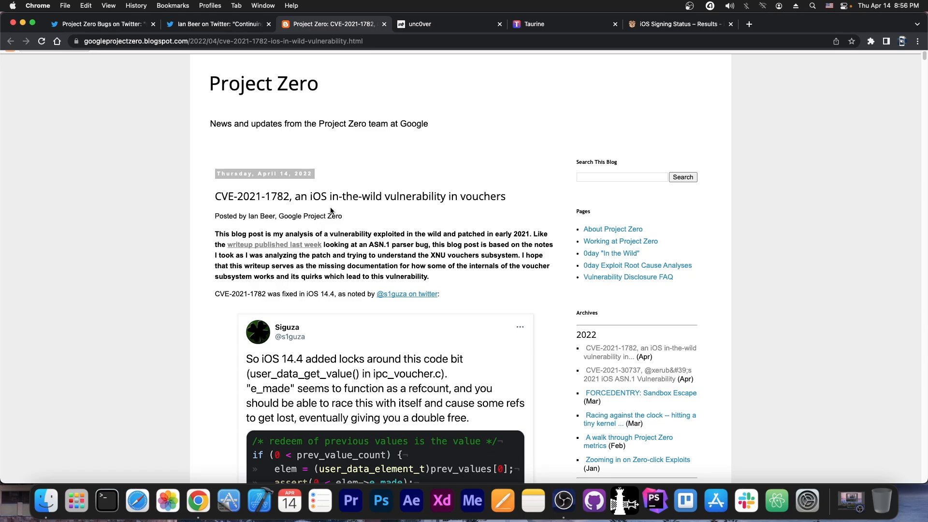
pyautogui.moveTo(255, 175)
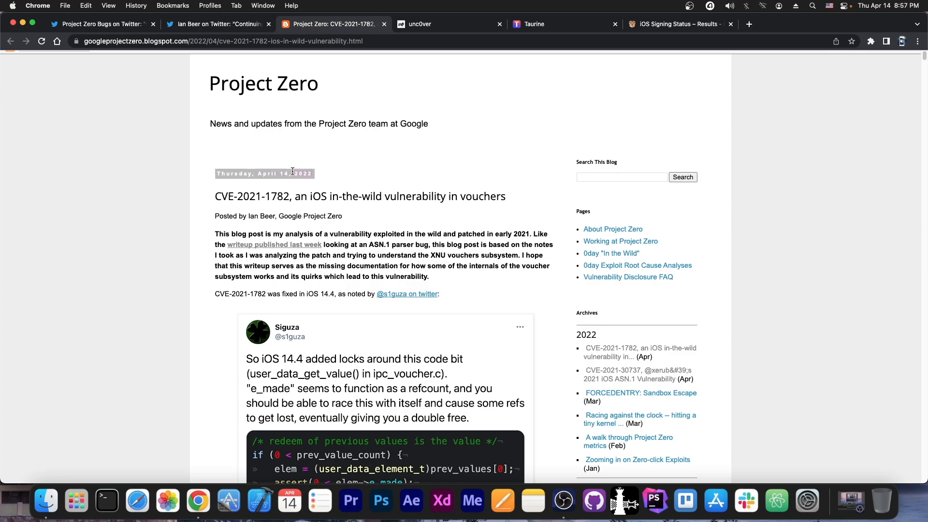
pyautogui.scroll(-3)
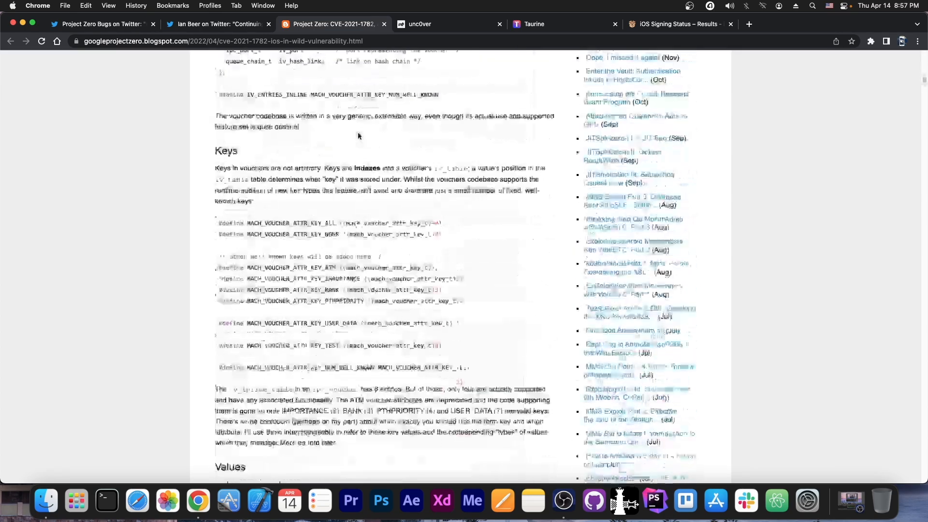
pyautogui.scroll(3)
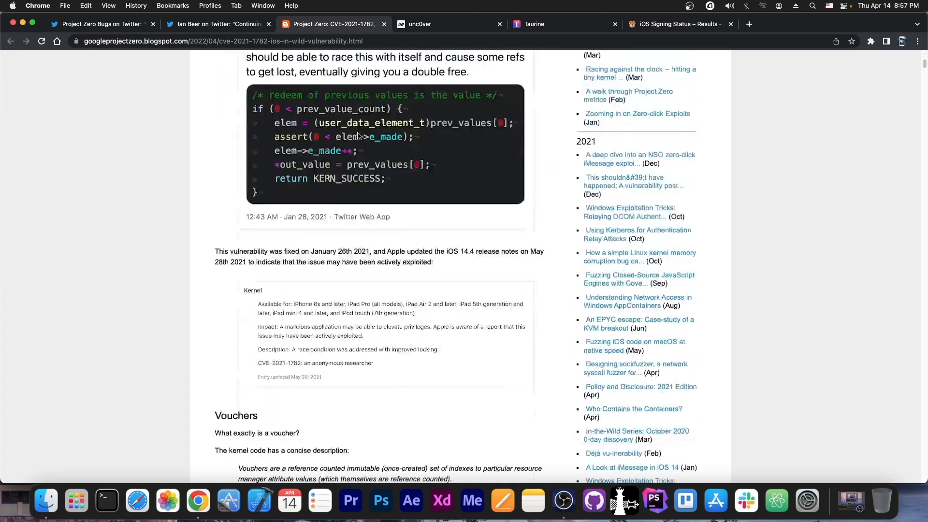
pyautogui.scroll(-3)
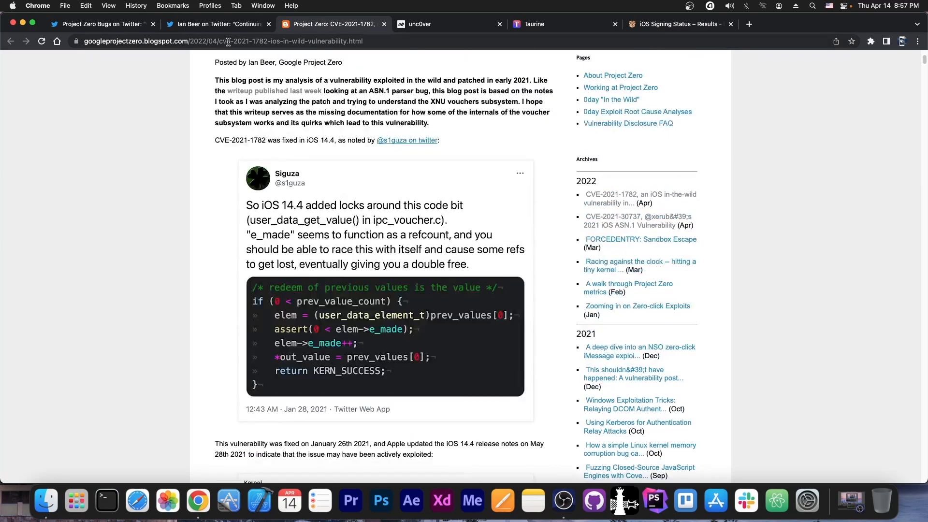
# Step: Revisit the announcing tweet, the write-up, then the iPhone11,8 signing status results
pyautogui.click(101, 24)
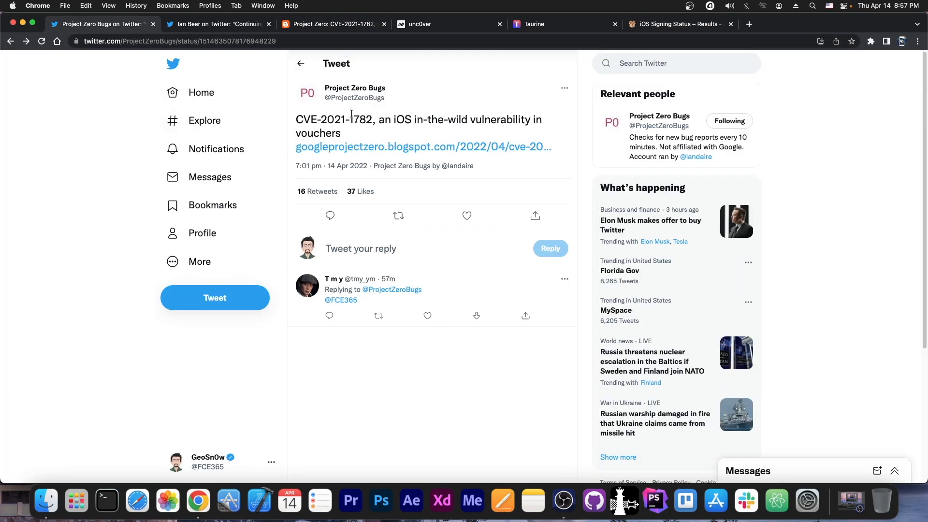
pyautogui.click(422, 146)
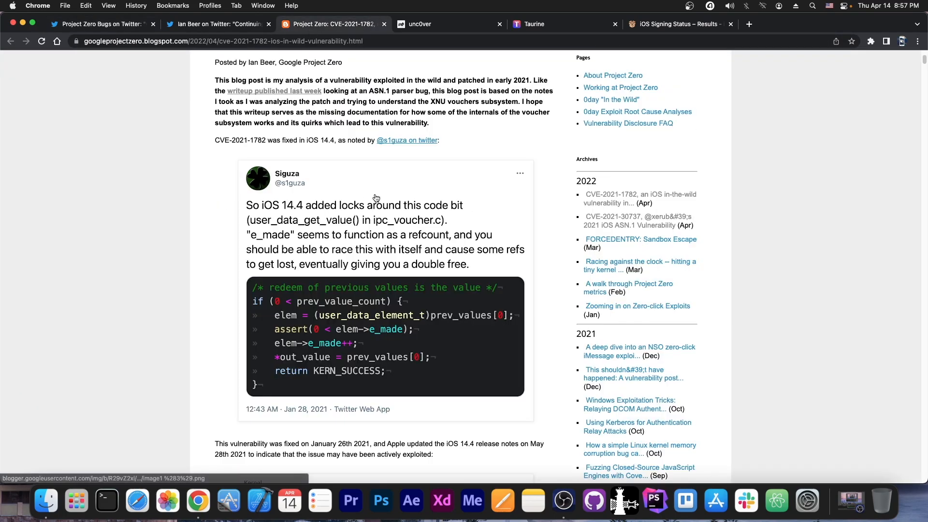
pyautogui.click(678, 24)
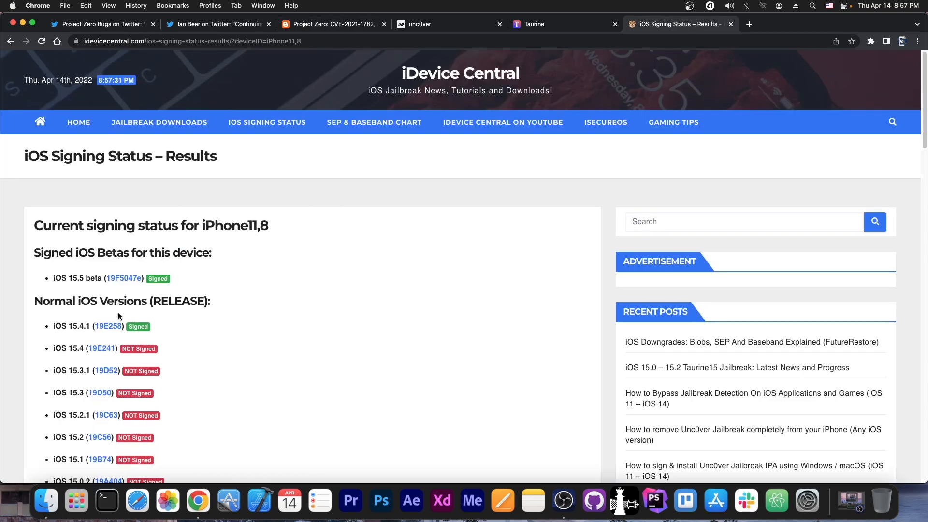
pyautogui.moveTo(107, 290)
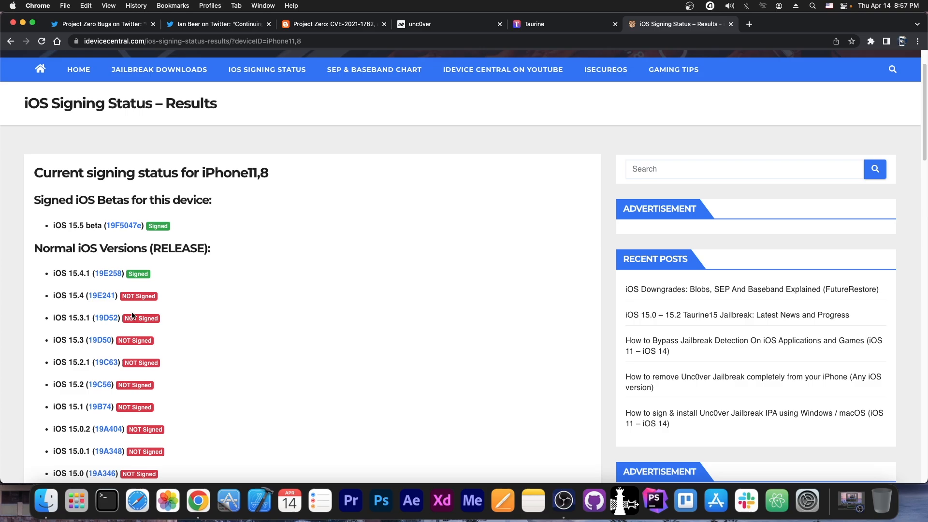
pyautogui.moveTo(150, 361)
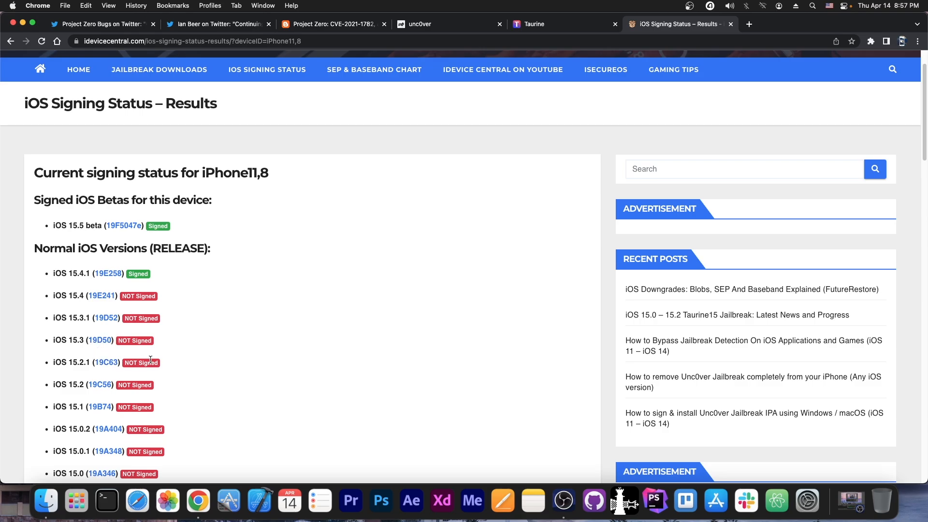
# Step: Scroll the iPhone11,8 signing list and switch to the Taurine jailbreak site (iOS 14.0–14.3)
pyautogui.scroll(3)
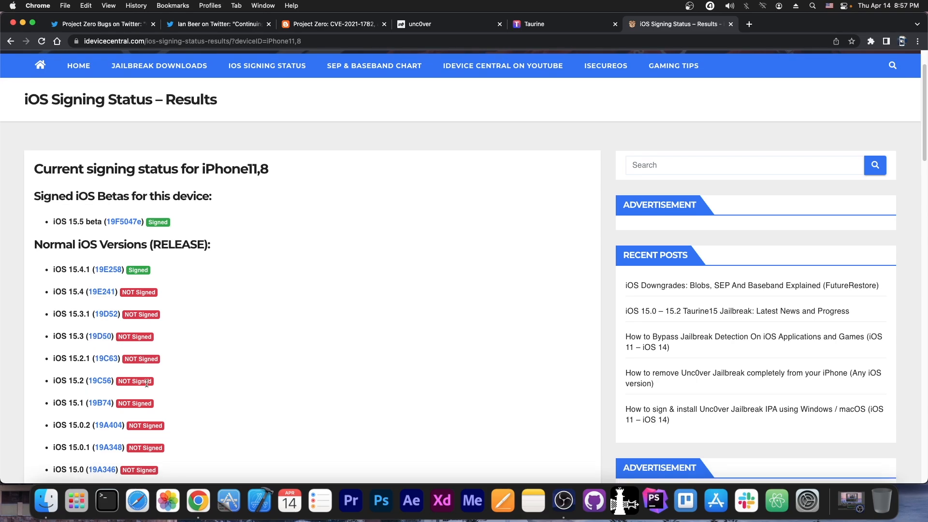
pyautogui.scroll(-3)
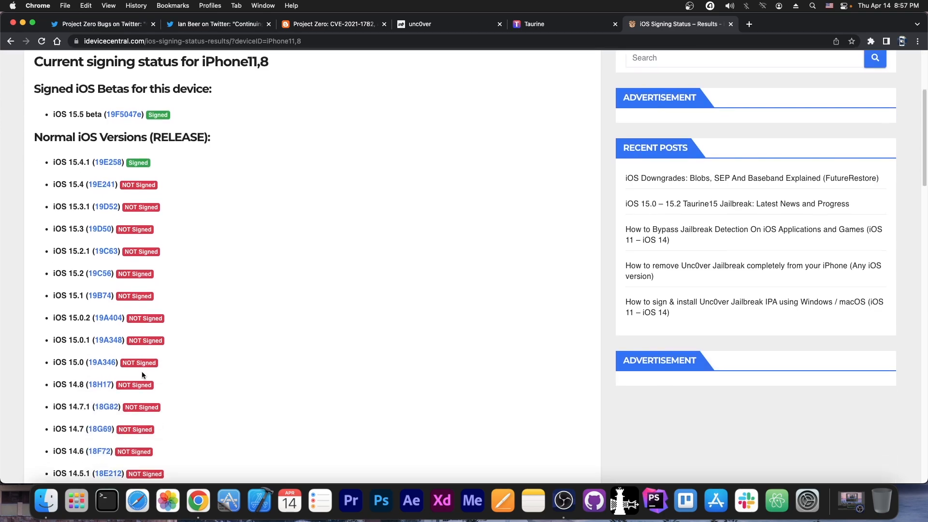
pyautogui.click(533, 23)
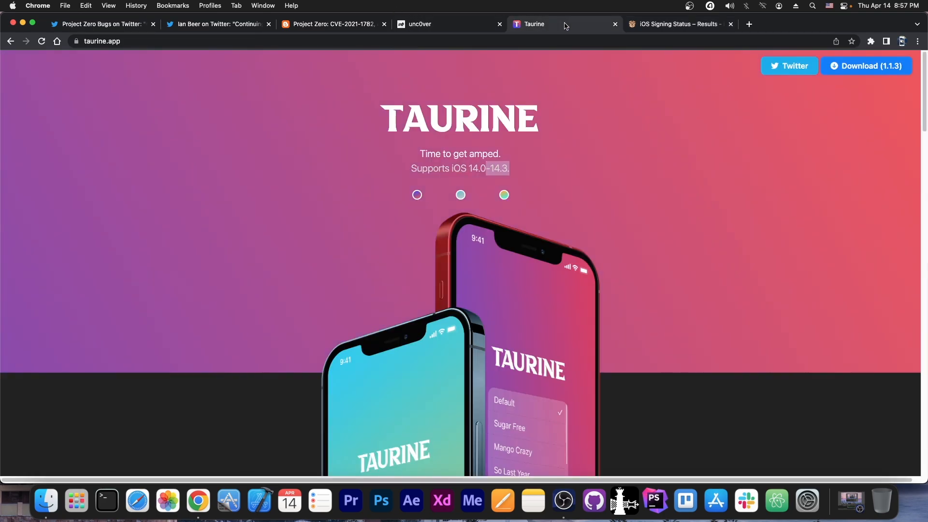
pyautogui.moveTo(712, 193)
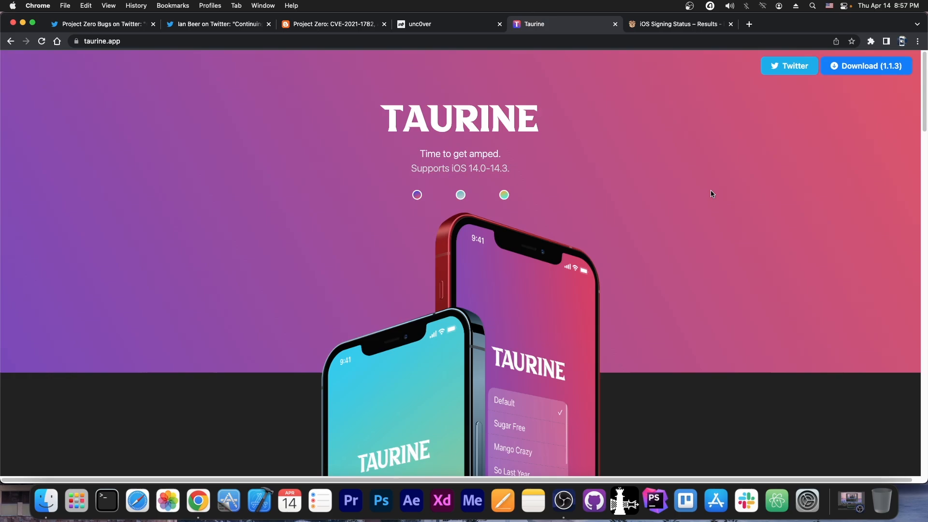
# Step: View the unc0ver jailbreak site (iOS 11.0–14.8) and return to the CVE-2021-1782 write-up
pyautogui.click(446, 24)
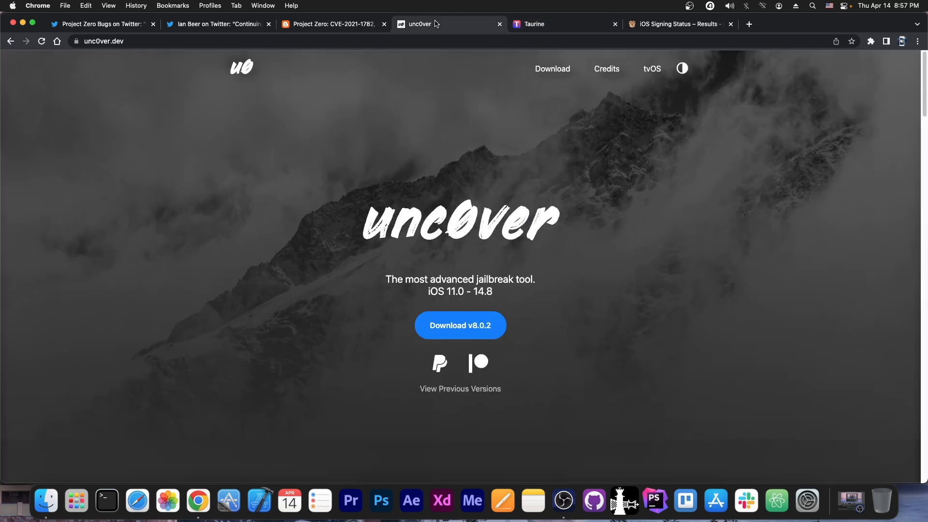
pyautogui.click(218, 24)
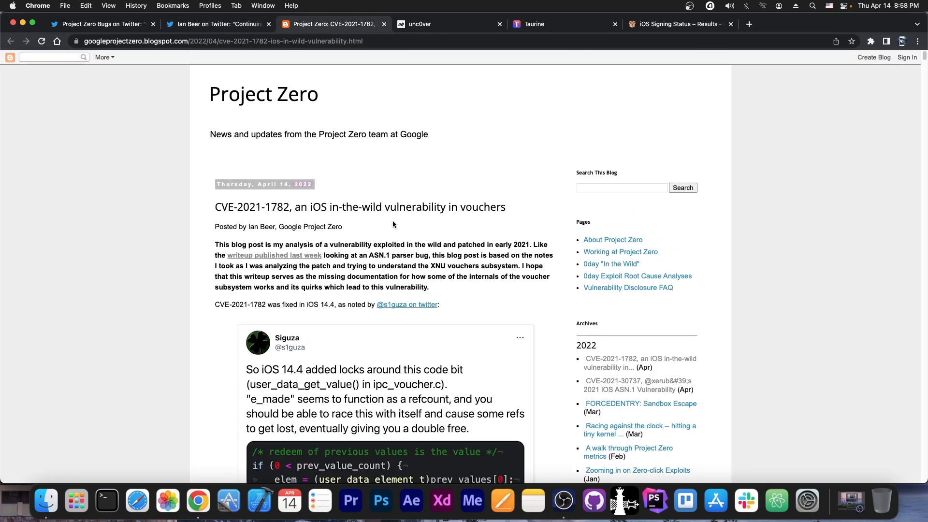
# Step: Reach the Vouchers section, view the Project Zero Bugs tweet, and return to the write-up
pyautogui.scroll(-3)
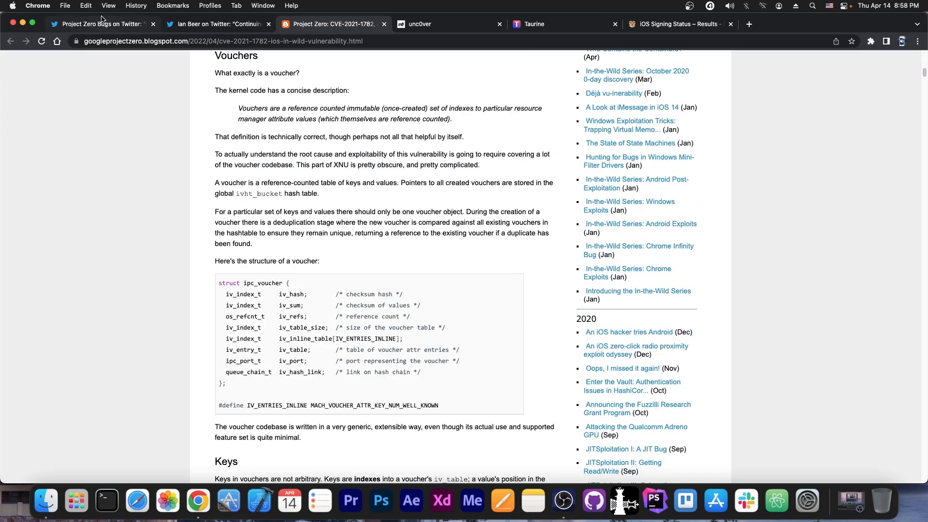
pyautogui.click(100, 24)
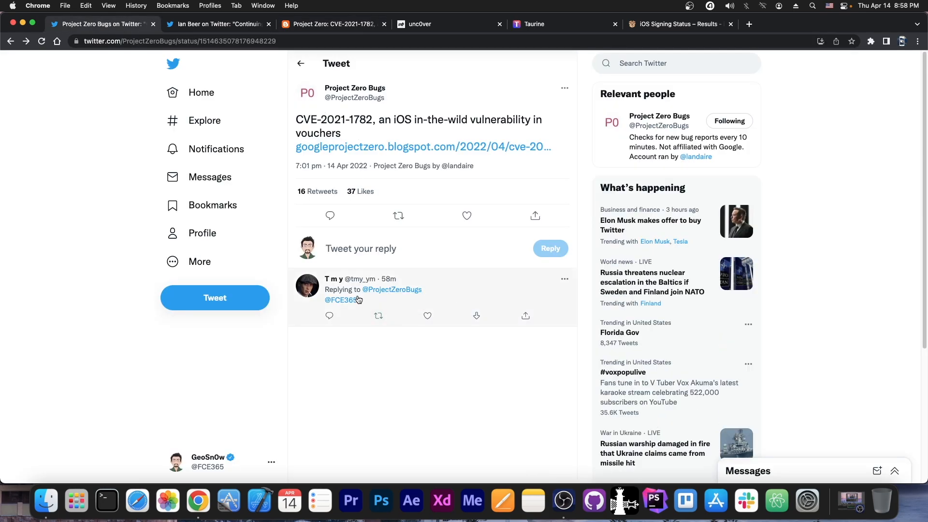
pyautogui.click(219, 24)
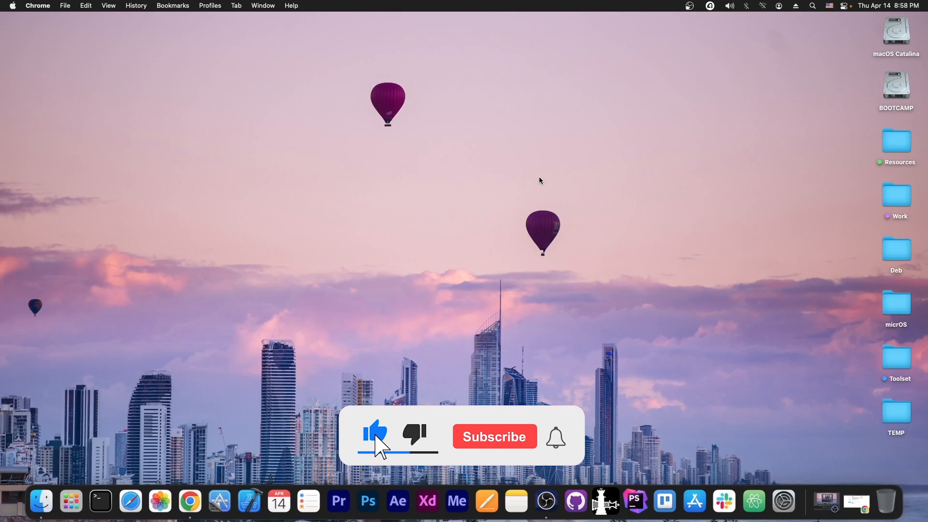
pyautogui.click(494, 437)
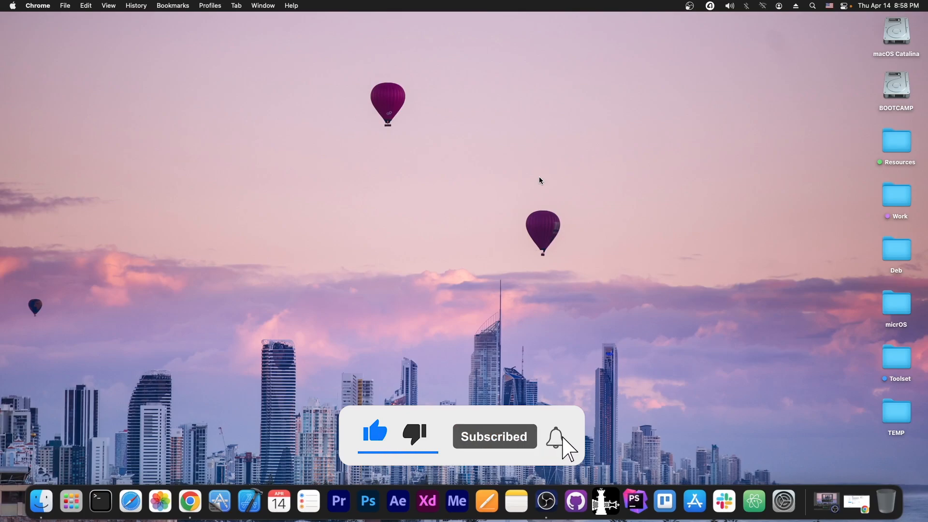
pyautogui.click(556, 436)
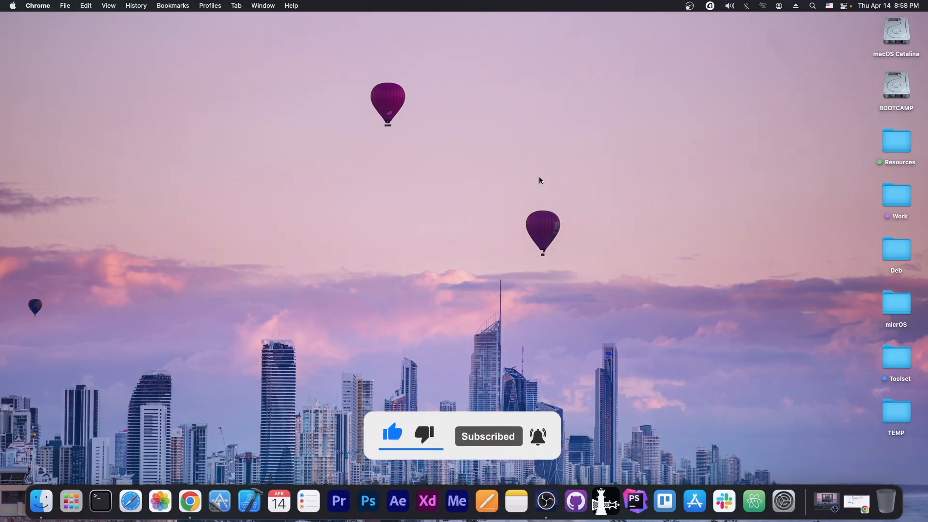